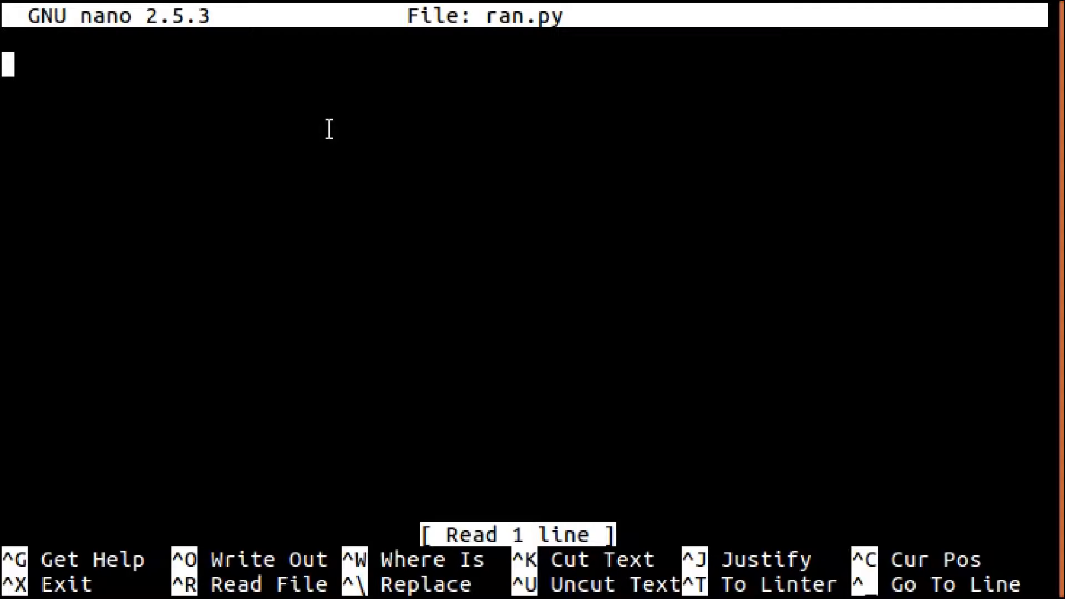
- Write 'import os', a blank line, and os.system("ls -al") into ran.py, then save
{"action": "type", "text": "impo"}
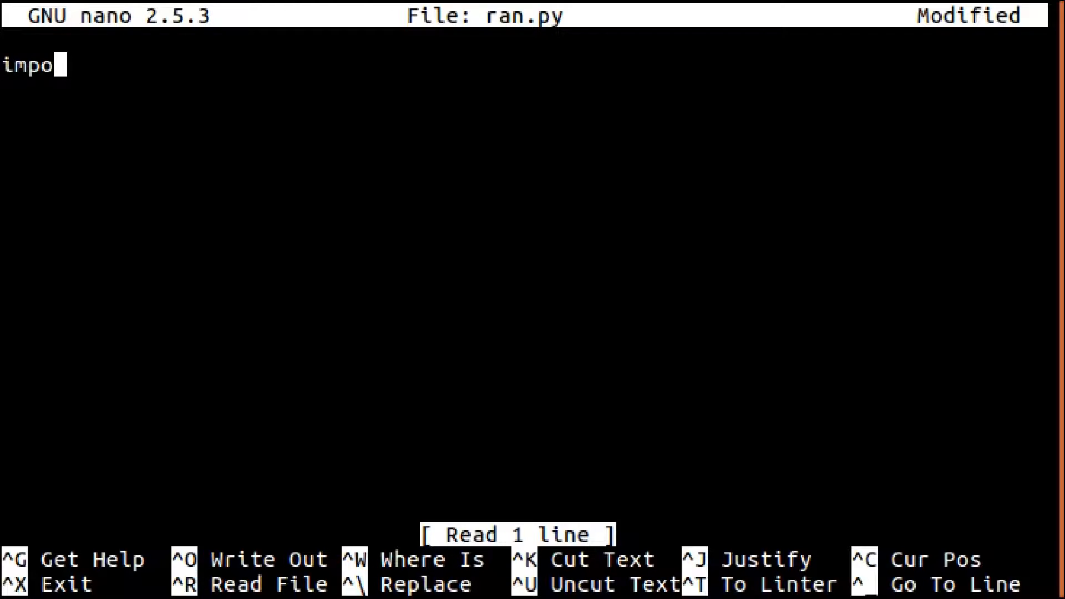
{"action": "key", "text": "Enter"}
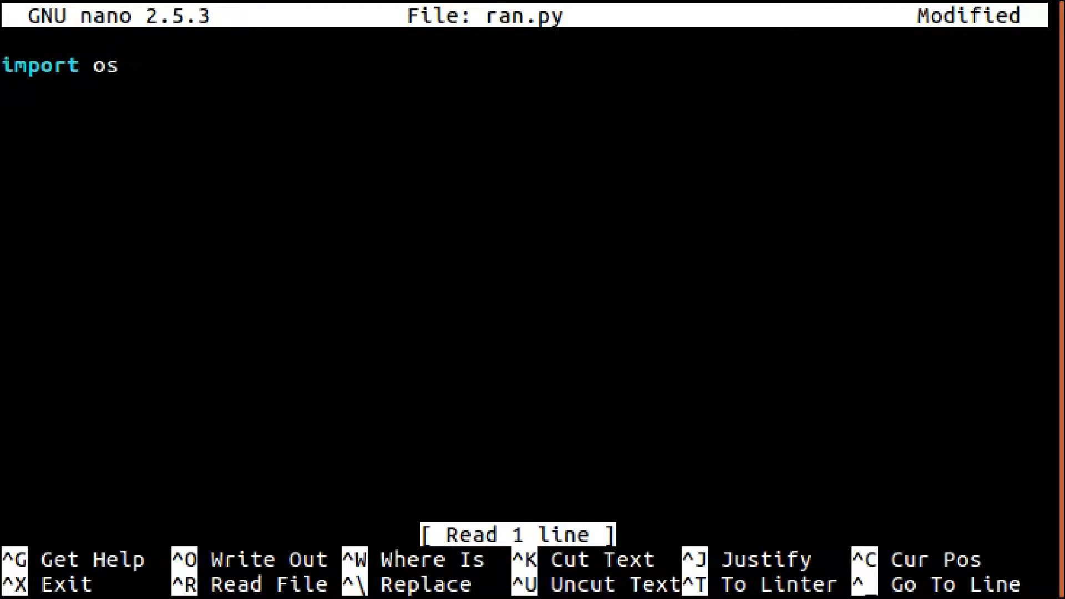
{"action": "key", "text": "Enter"}
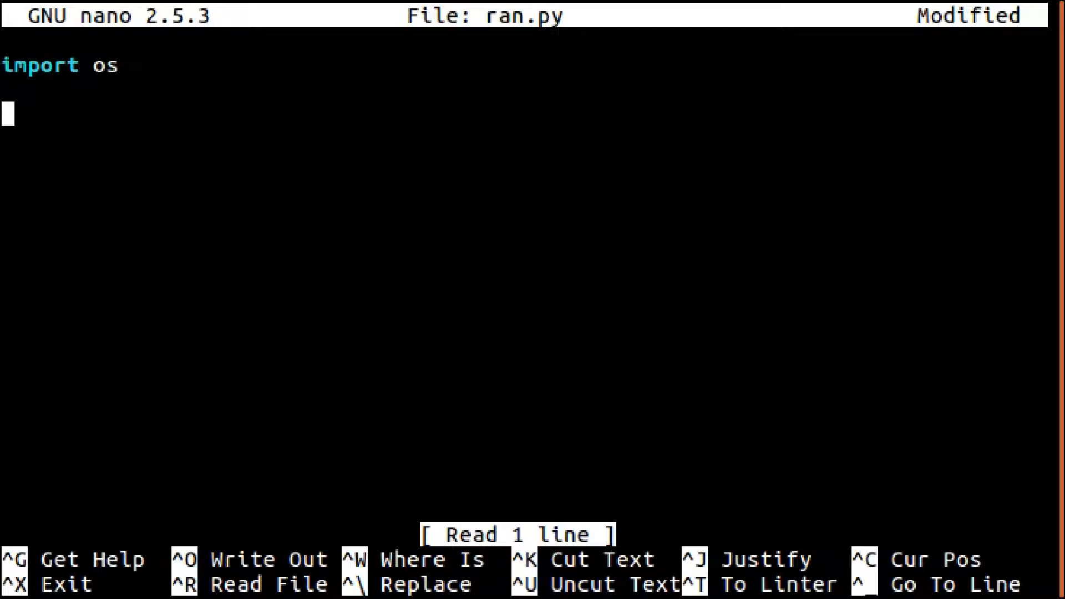
{"action": "type", "text": "os.s"}
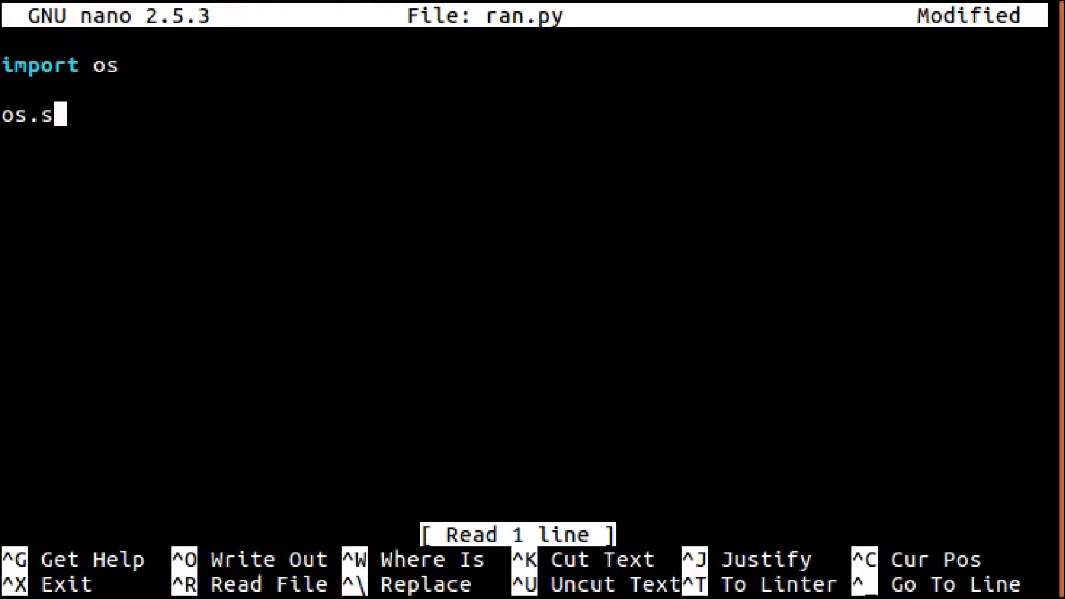
{"action": "type", "text": "ystem(\""}
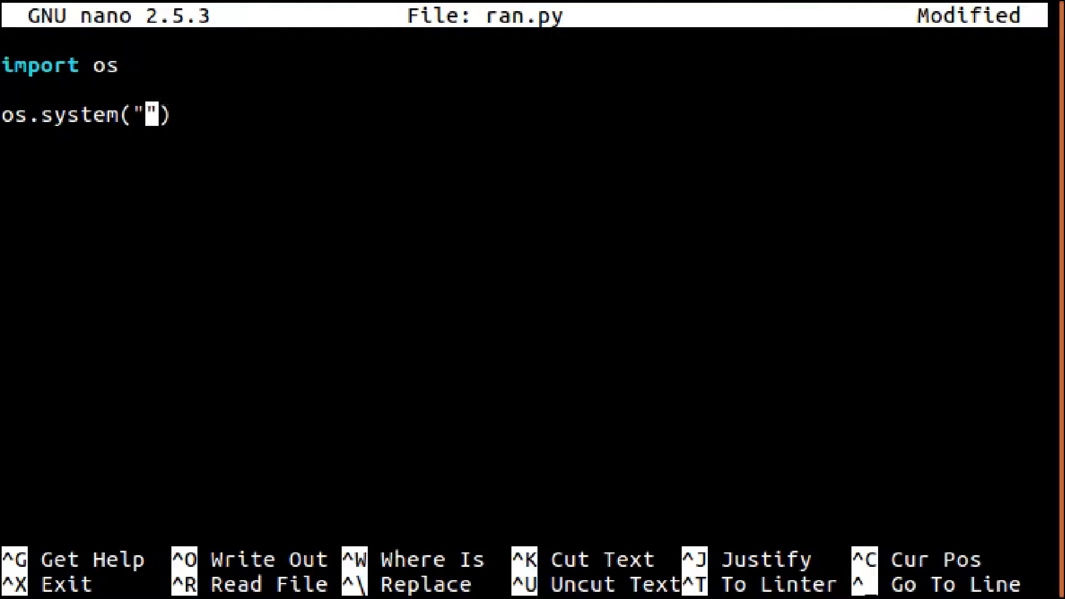
{"action": "type", "text": "ls -al"}
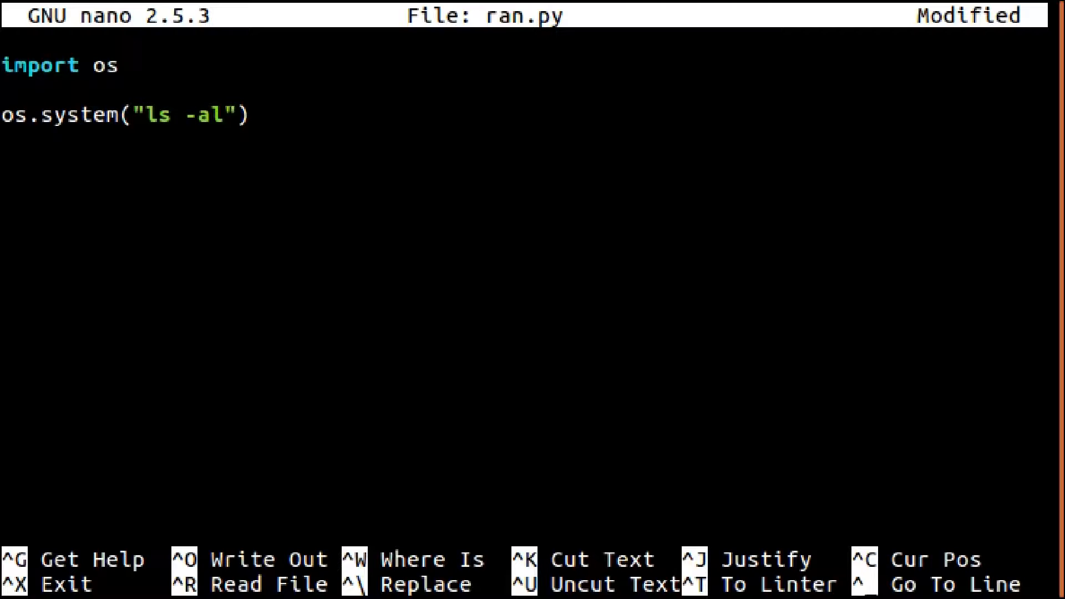
{"action": "key", "text": "ctrl+o"}
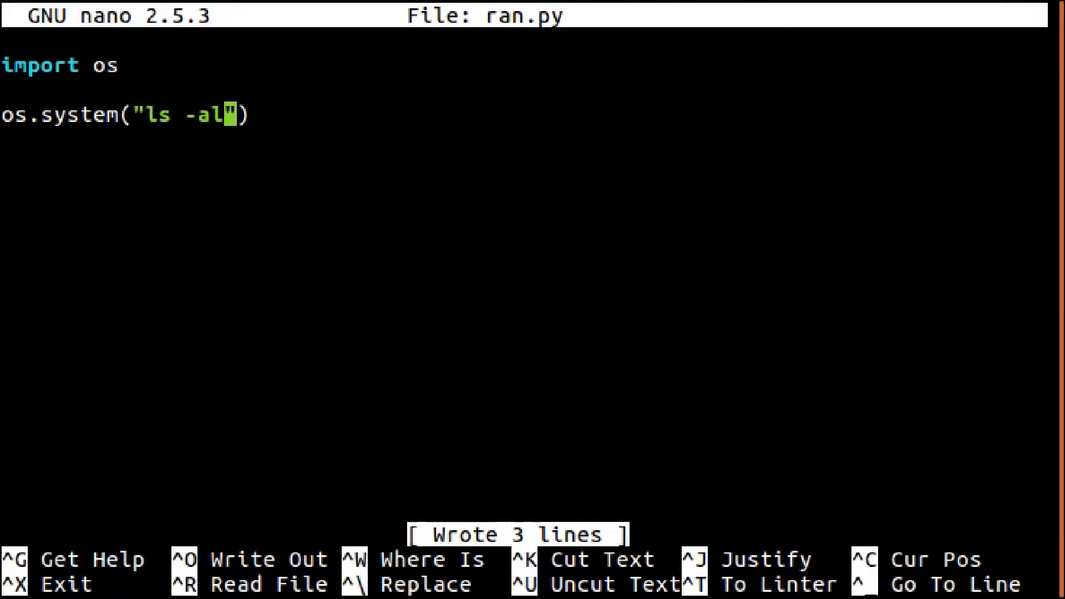
{"action": "type", "text": "python ran.py"}
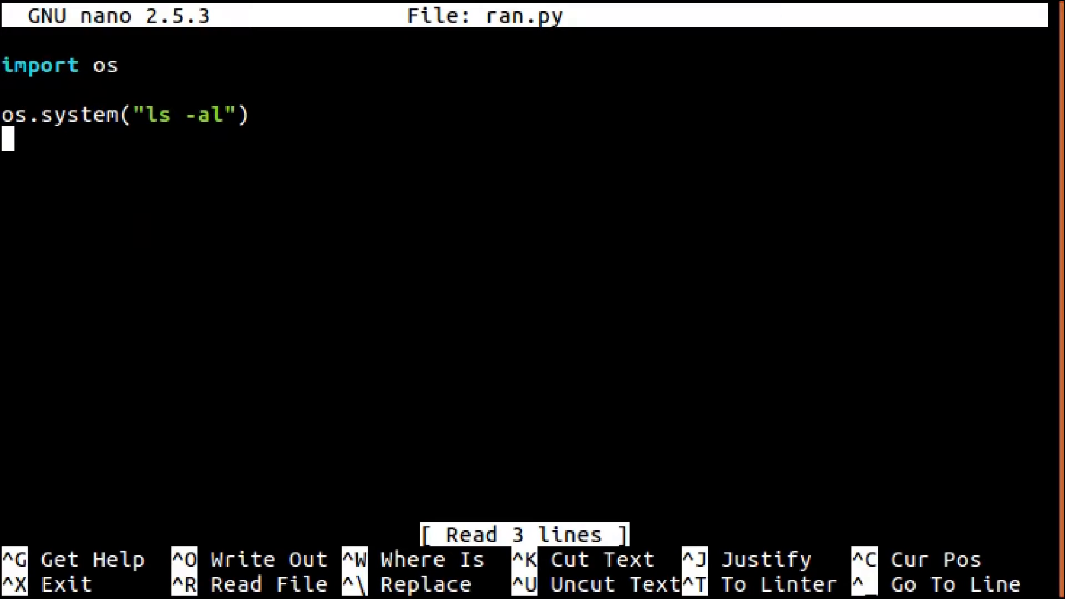
- Add os.system("cat test.txt") to ran.py and save the script
{"action": "type", "text": "os.system(\"cat test.tx"}
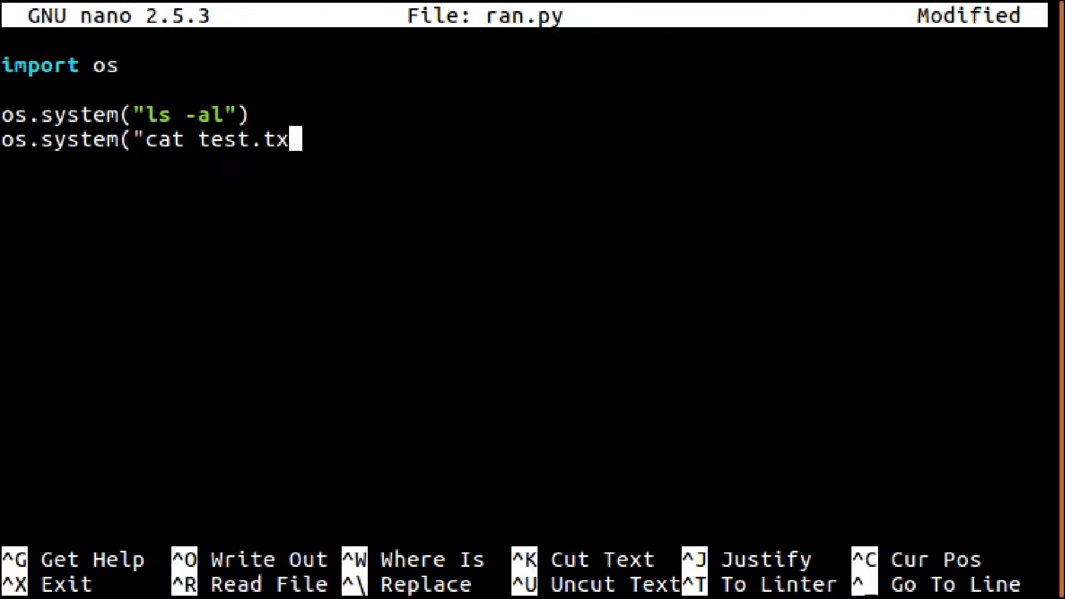
{"action": "key", "text": "ctrl+o"}
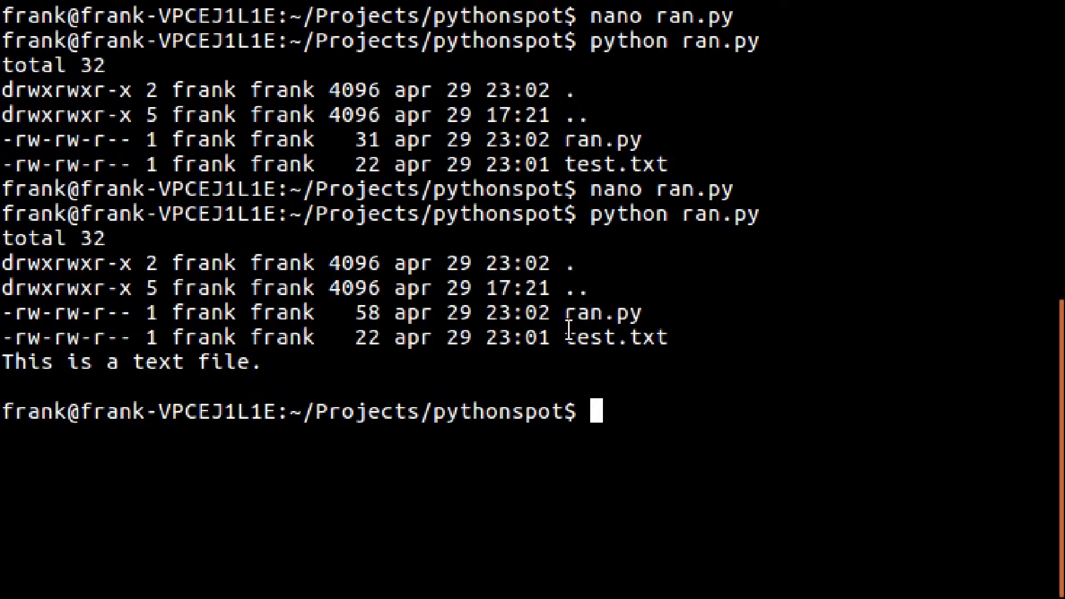
- Enter 'nano ran.py' at the terminal prompt to reopen the script
{"action": "type", "text": "nano ran.py"}
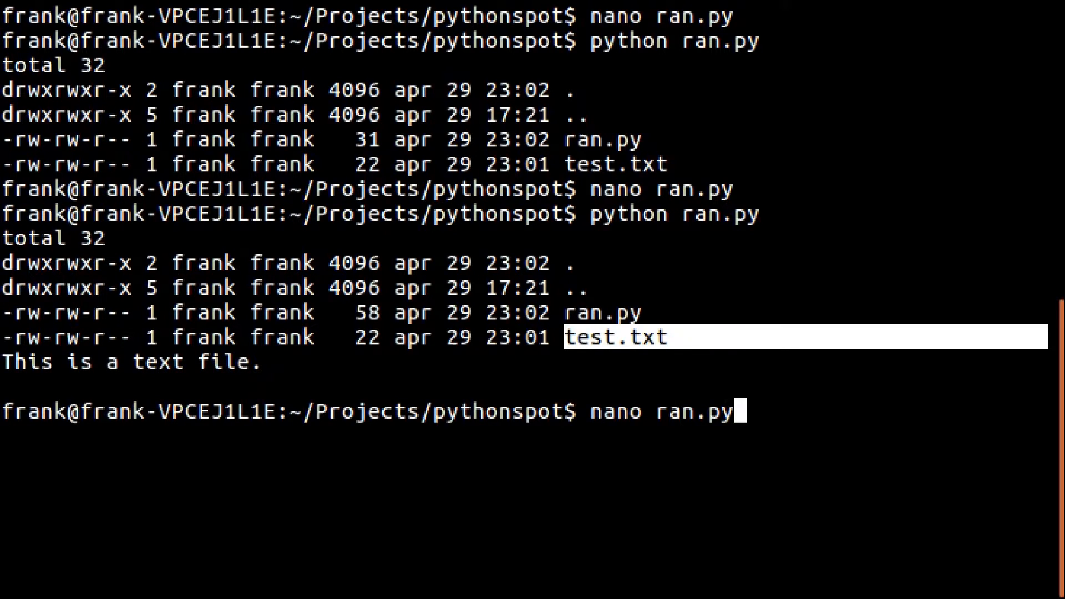